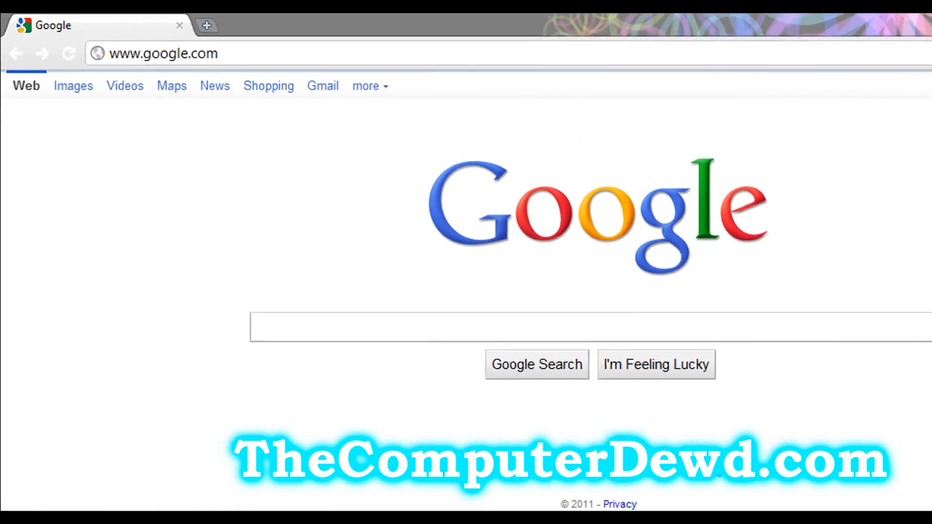
text(thecomputerdewd.com/How-To-Build-A-Go-Kart.html)
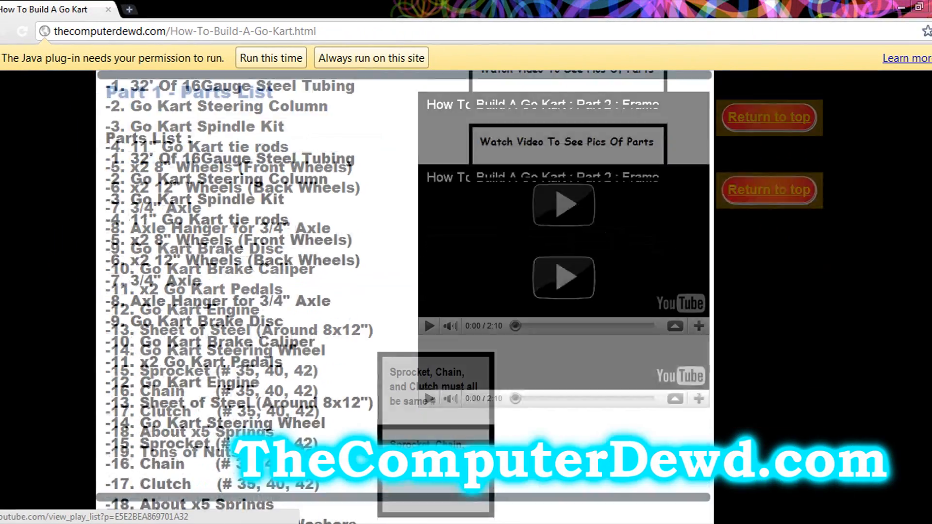
scroll(down, 3)
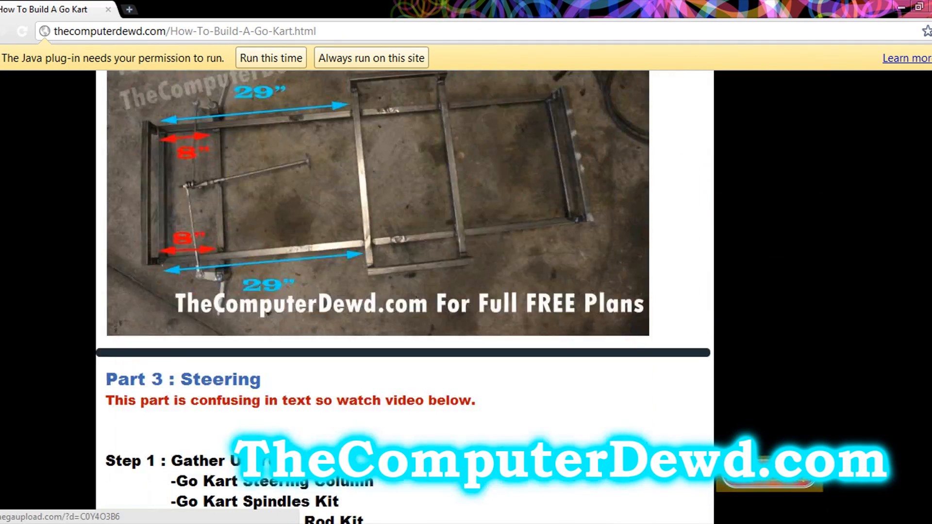
scroll(down, 3)
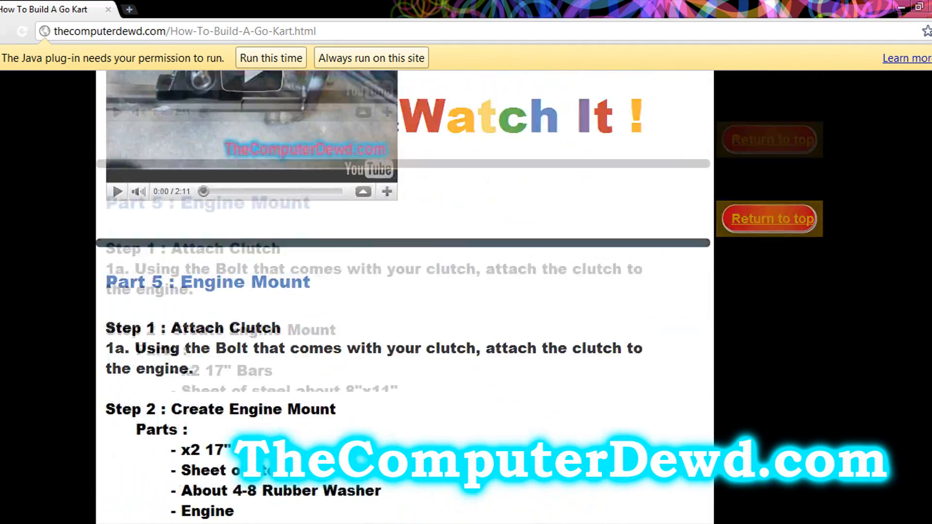
scroll(down, 3)
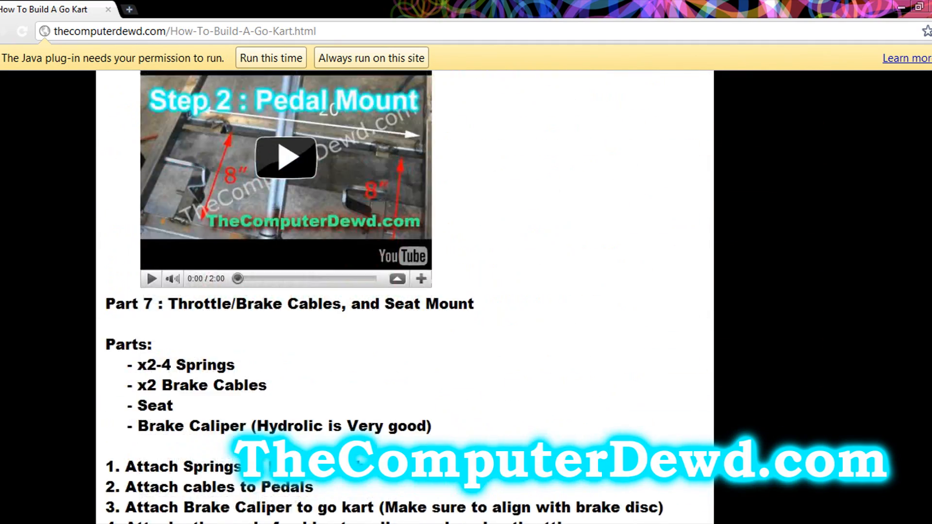